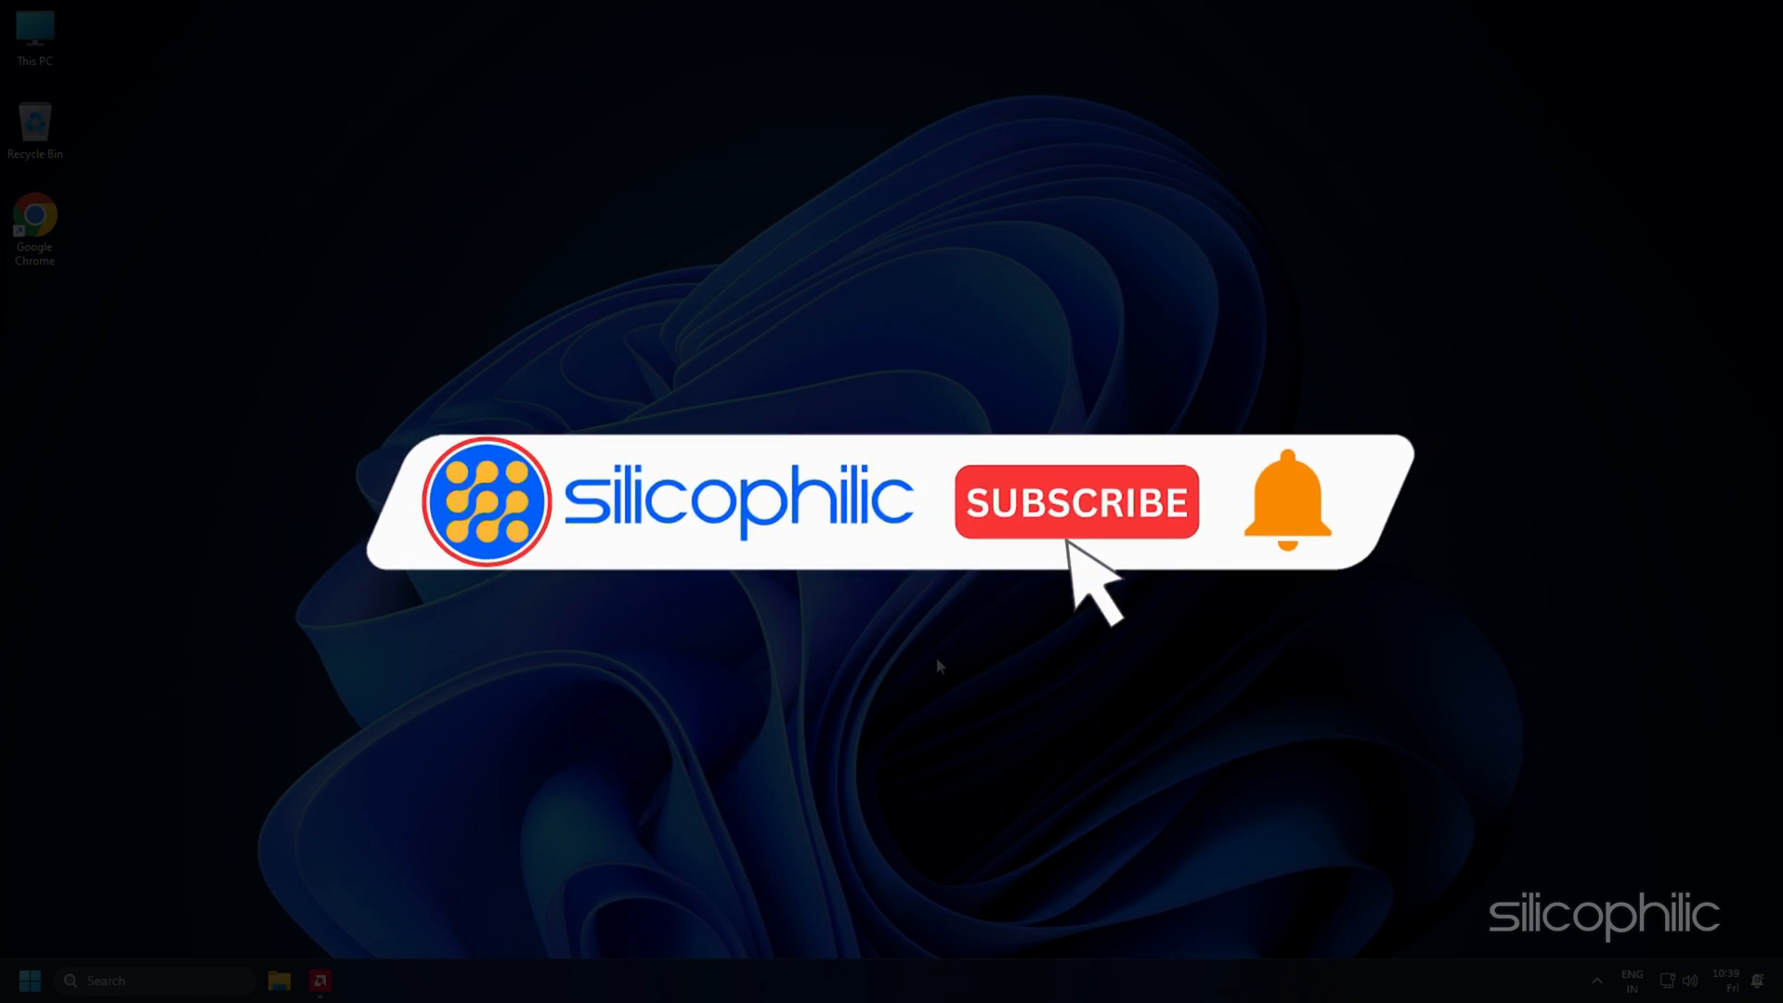
Restart from Advanced options > Startup Settings and choose Safe Mode with Networking via F5
{"action": "left_click", "coordinate": [1076, 502]}
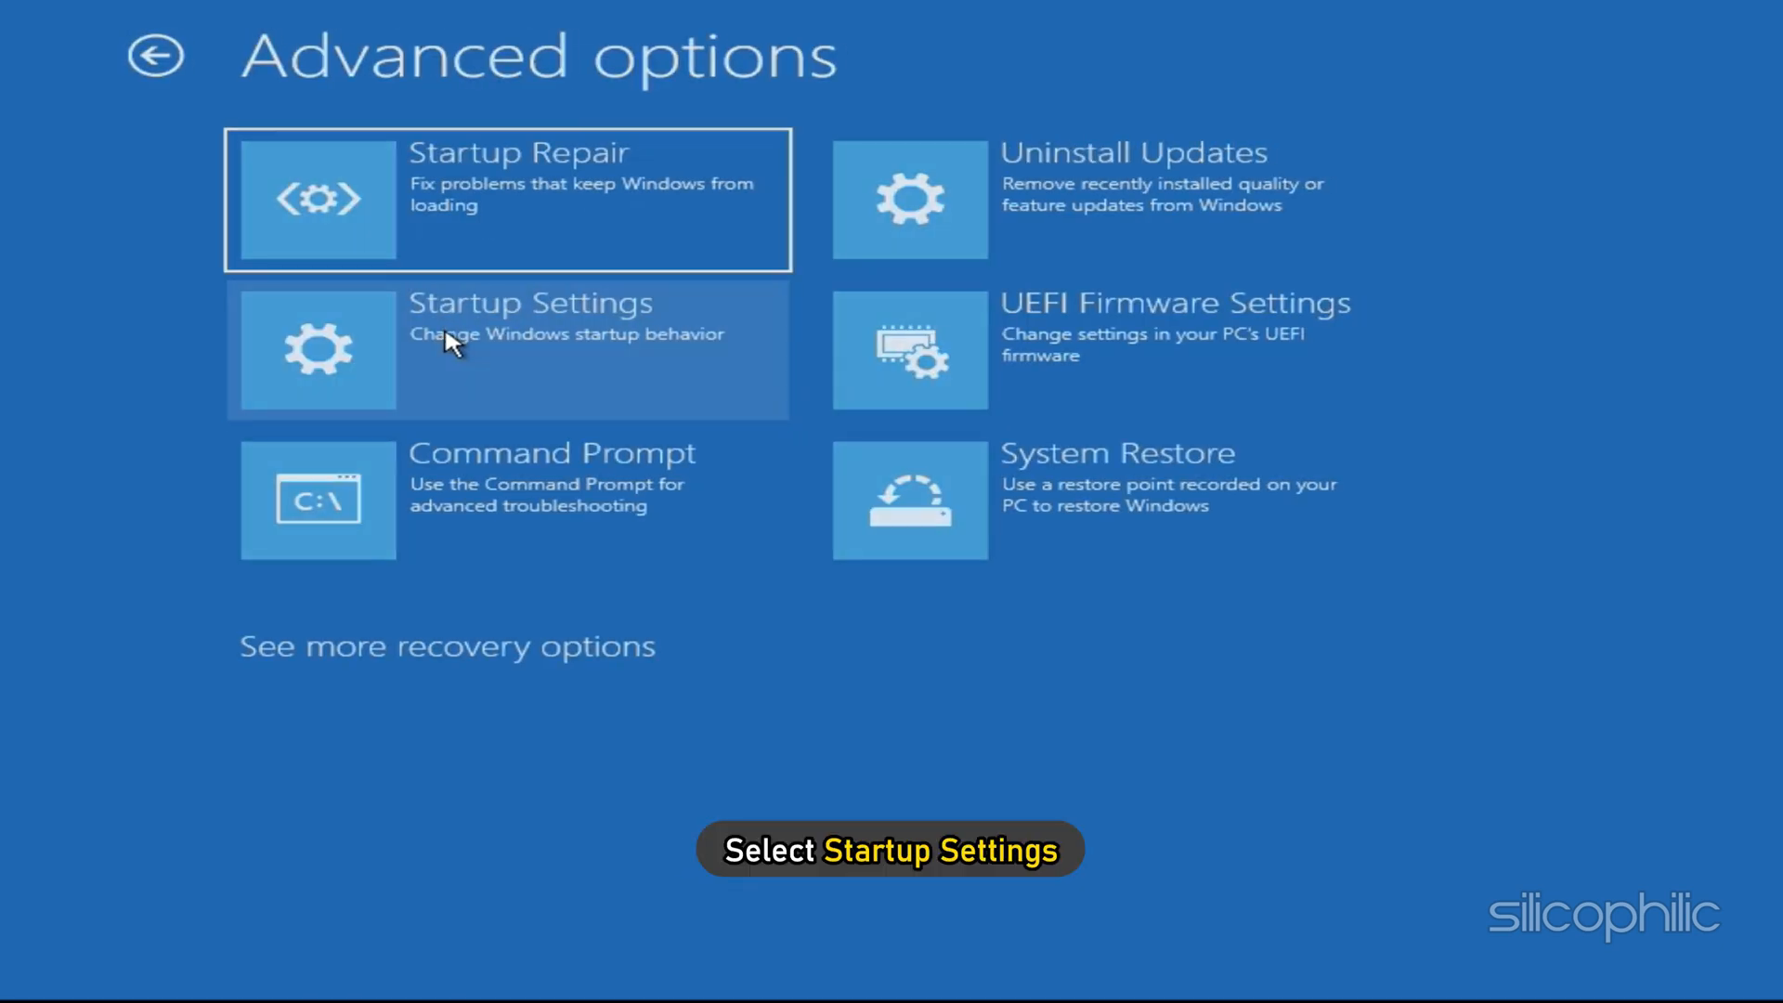
{"action": "left_click", "coordinate": [505, 349]}
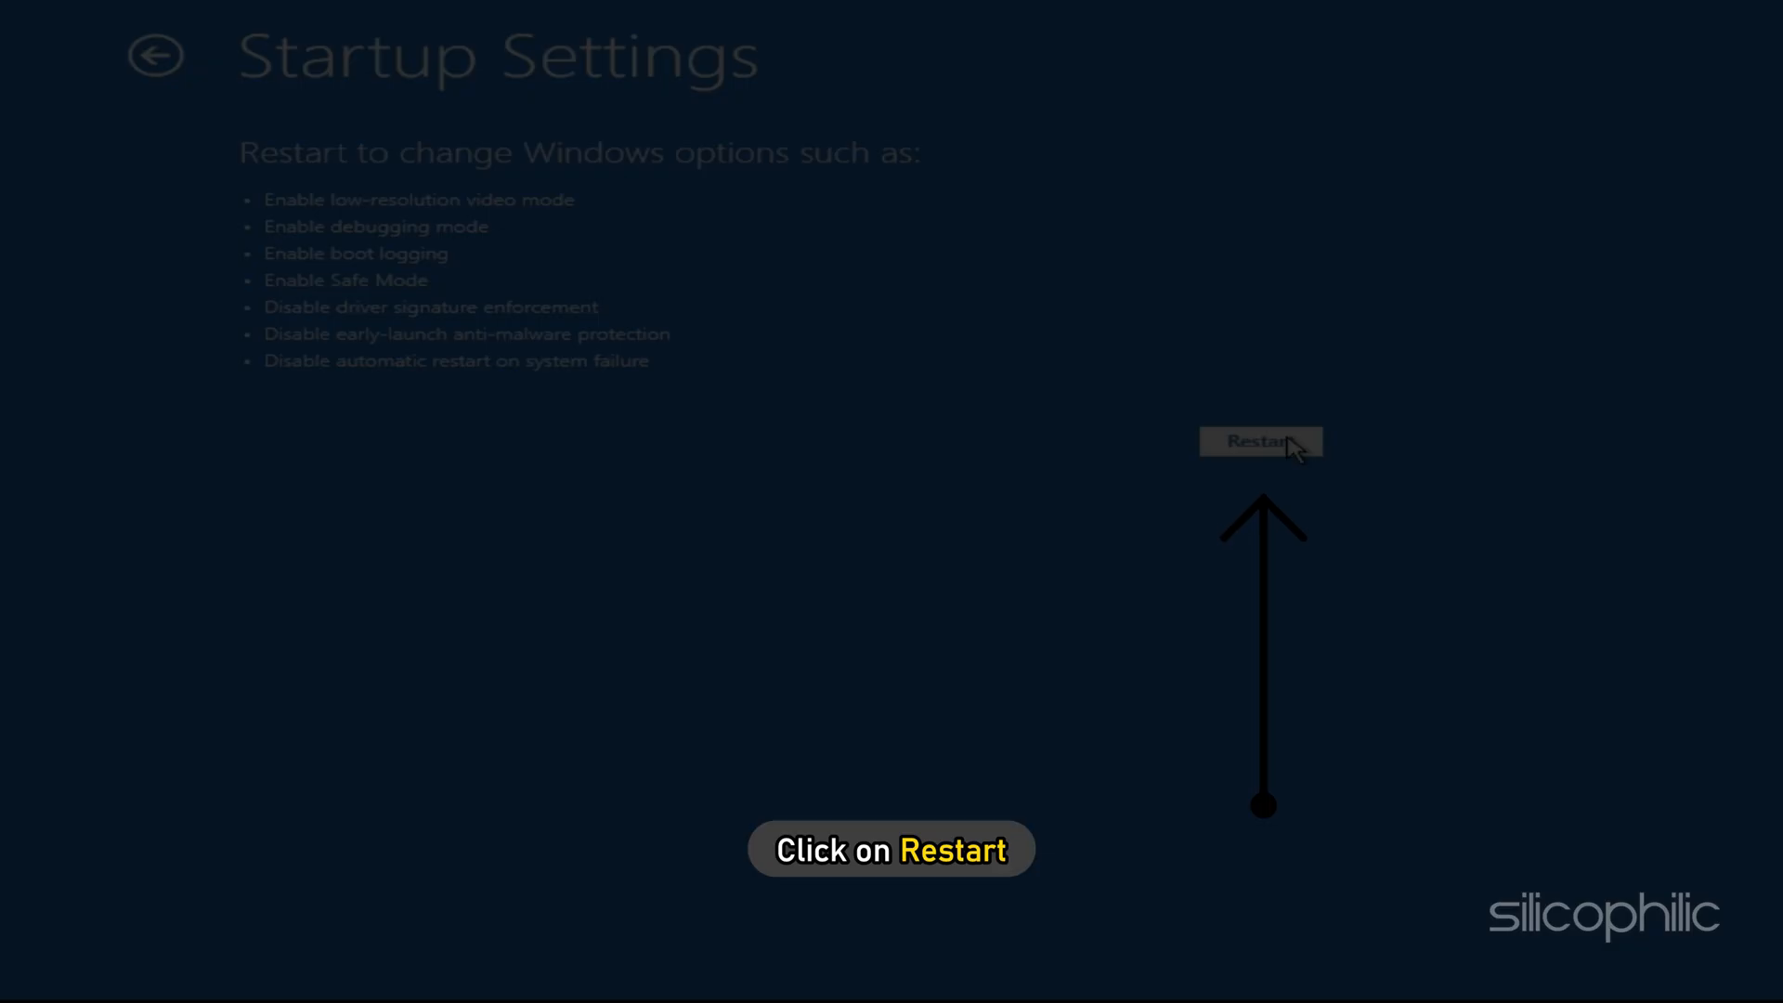
{"action": "left_click", "coordinate": [1260, 442]}
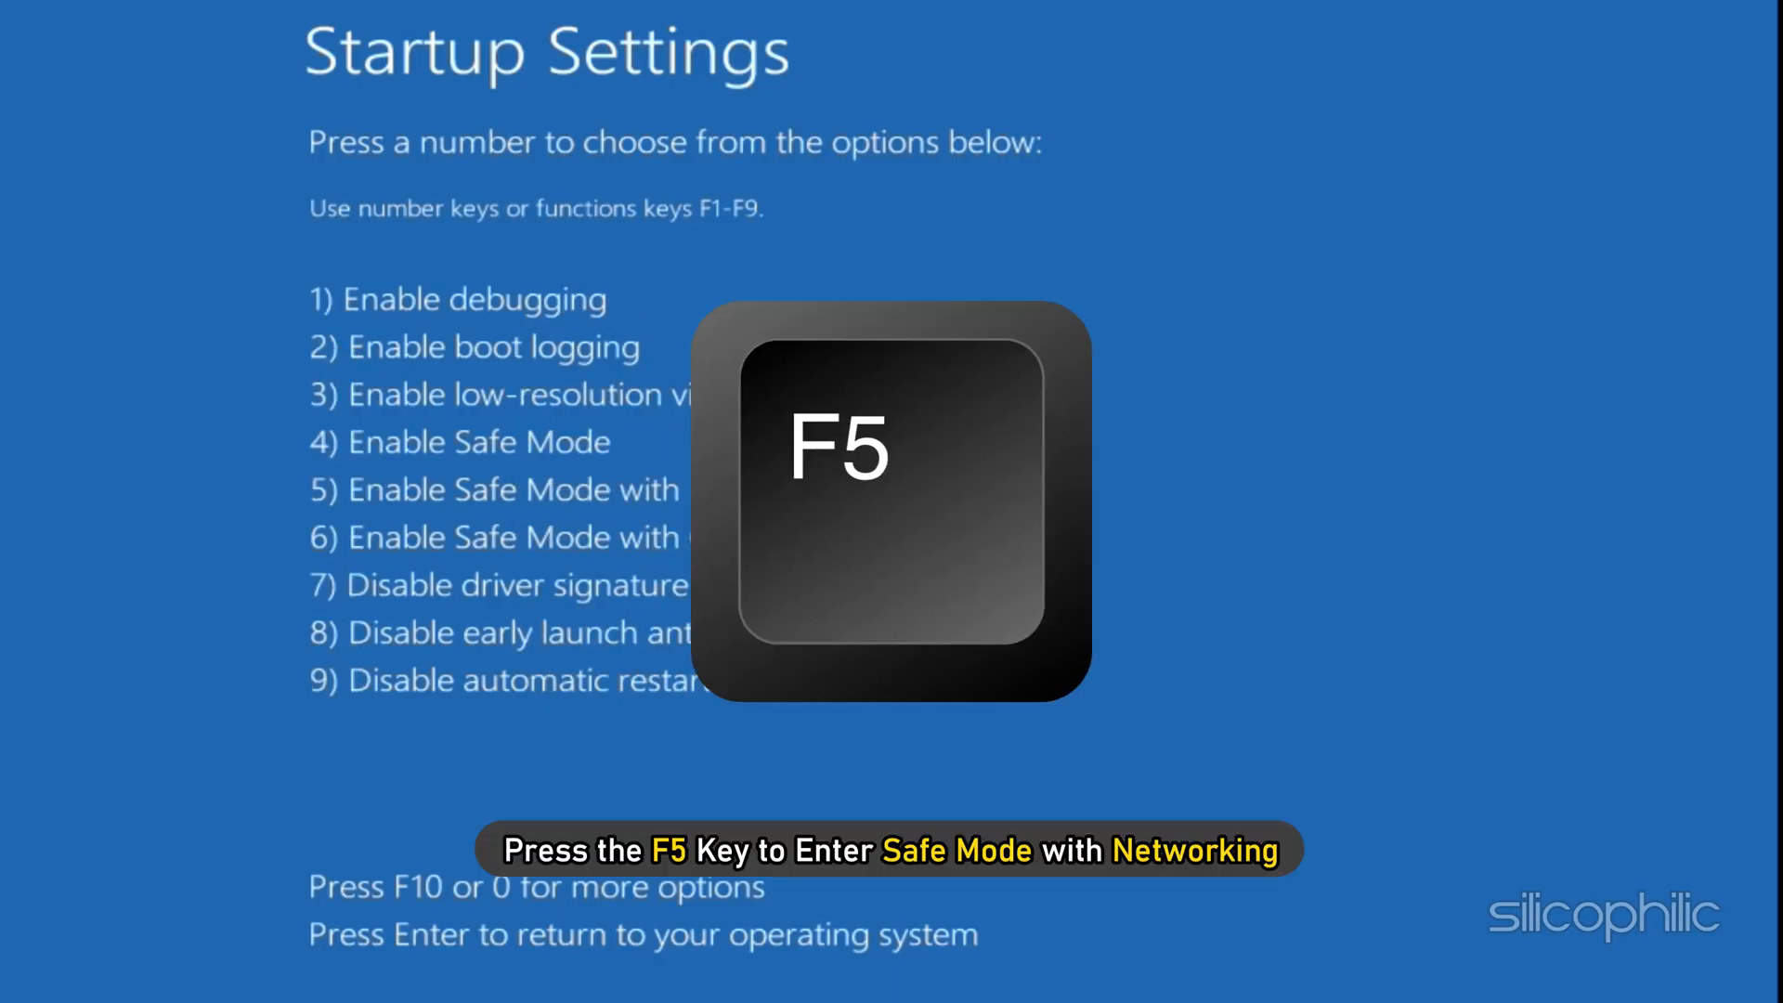
{"action": "key", "text": "F5"}
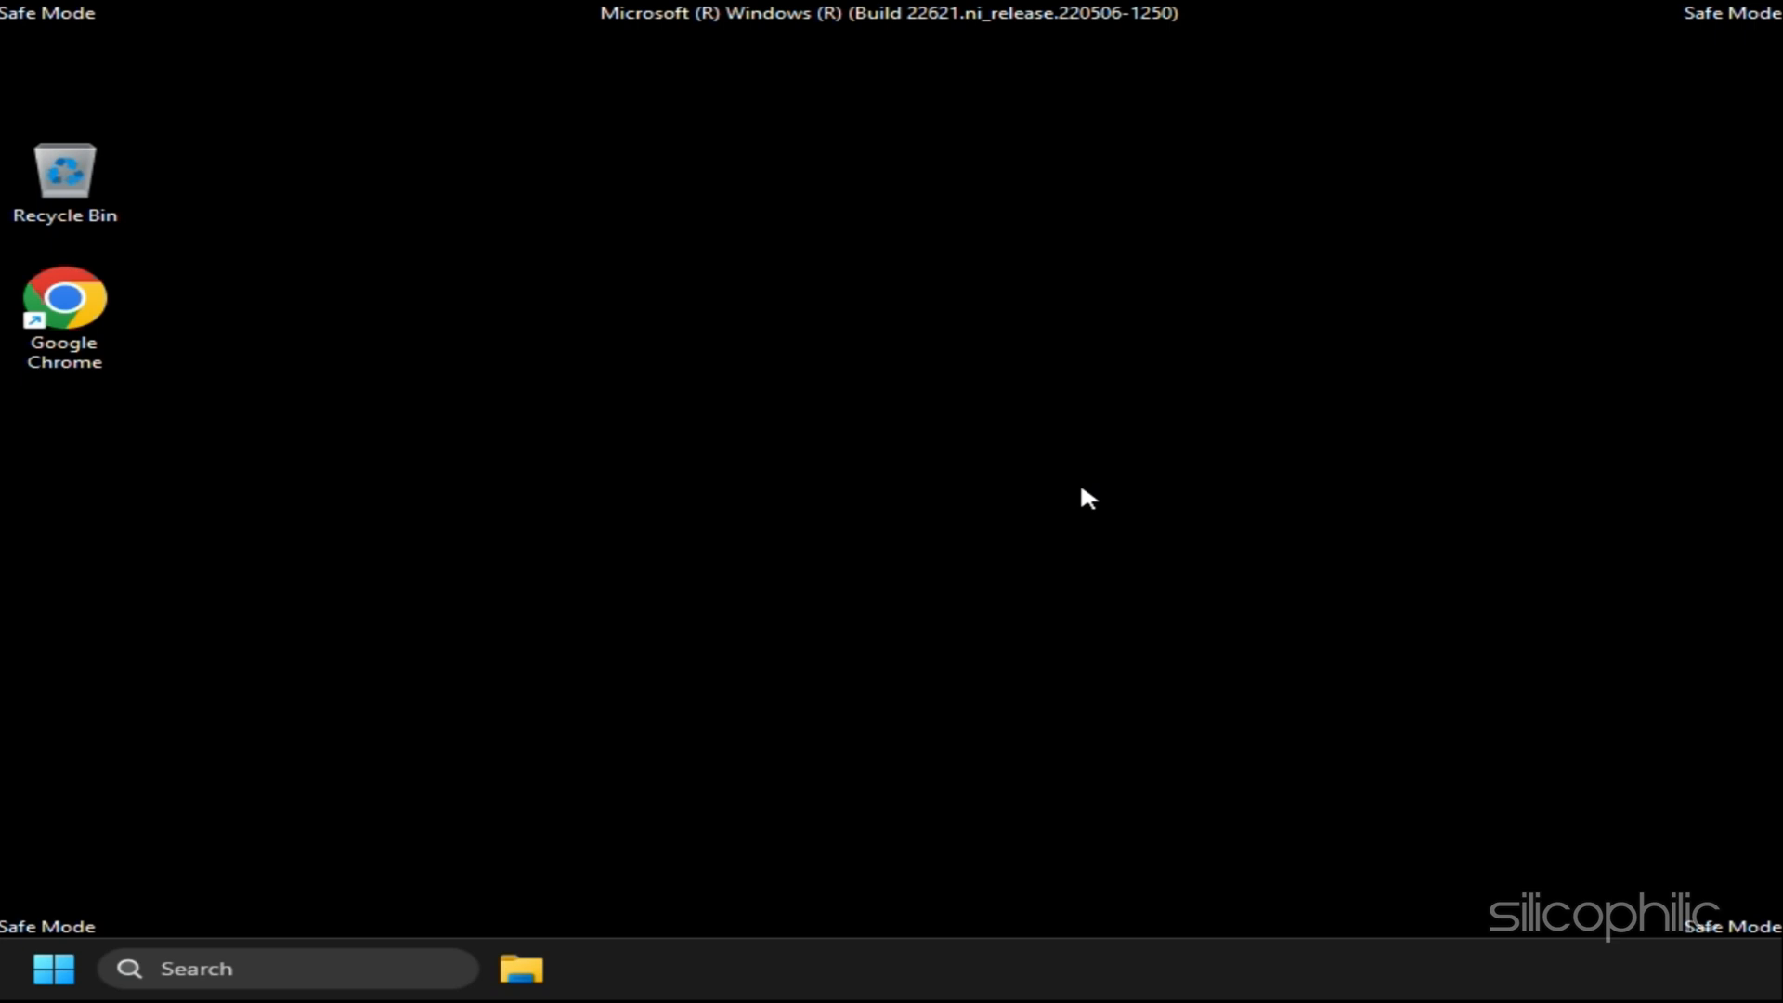
Launch Device Manager from the Start button's Quick Link menu in Safe Mode
{"action": "right_click", "coordinate": [50, 968]}
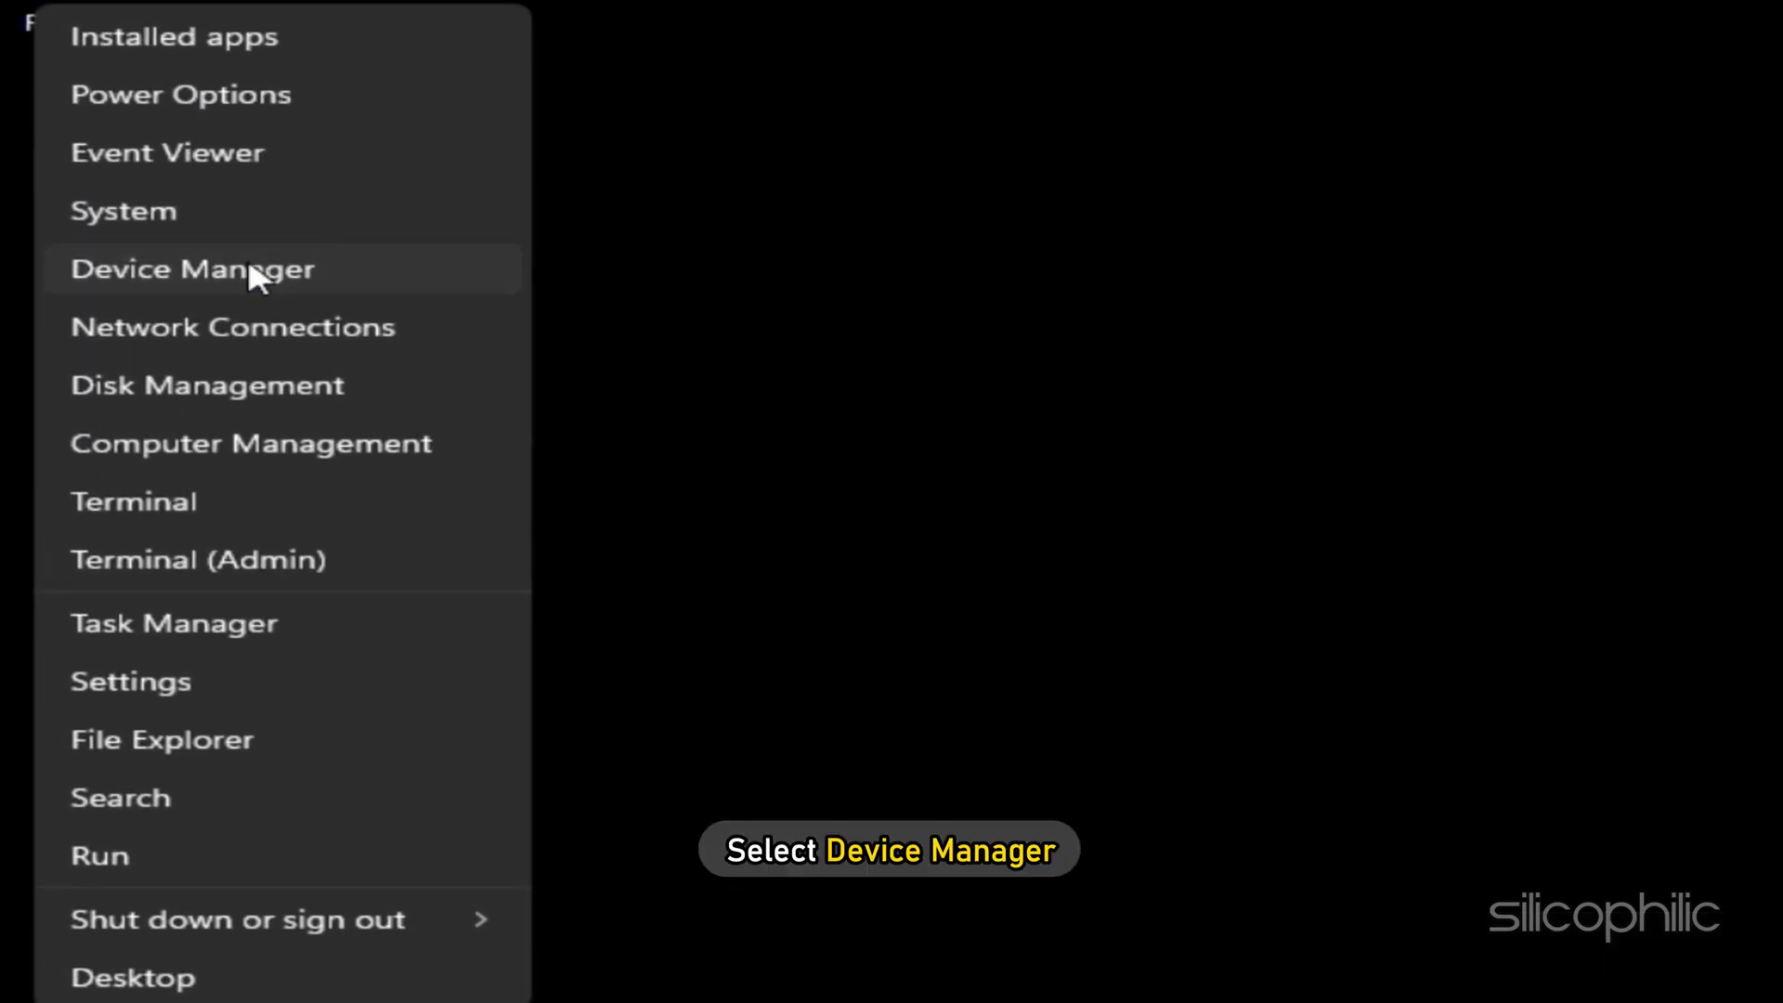
{"action": "left_click", "coordinate": [192, 268]}
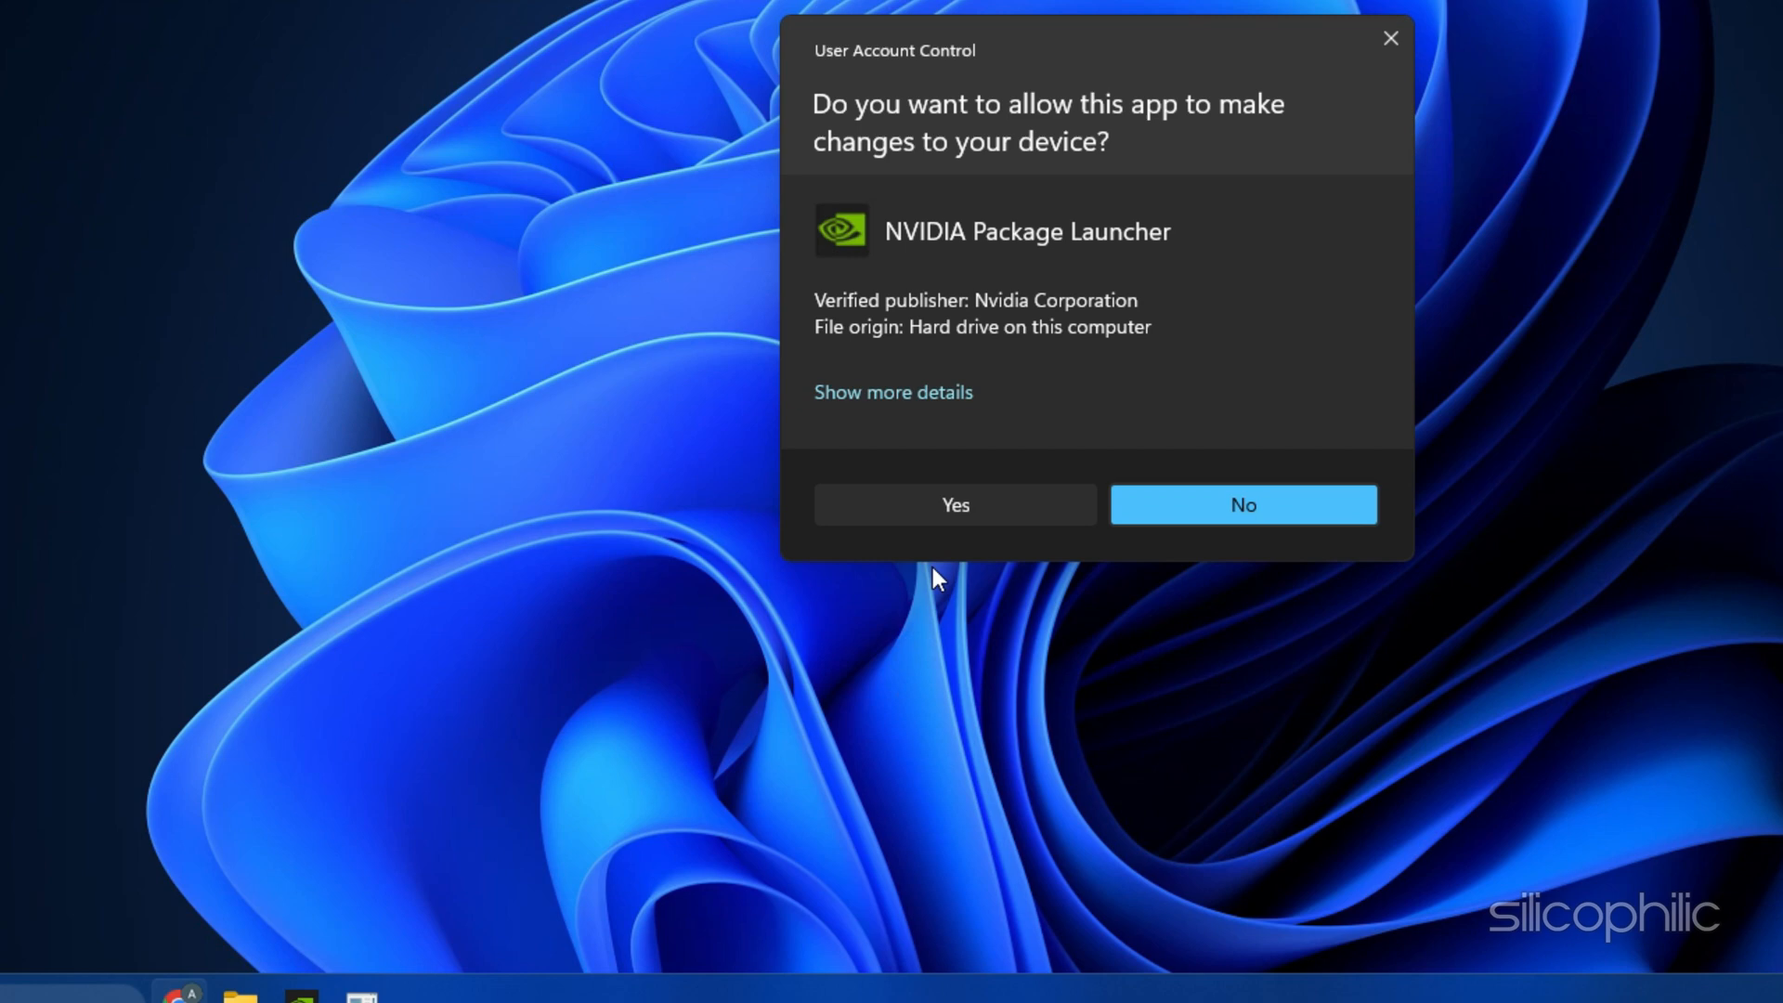
Allow NVIDIA Package Launcher, then check Drivers for updates, finding Game Ready Driver 531.68
{"action": "left_click", "coordinate": [955, 505]}
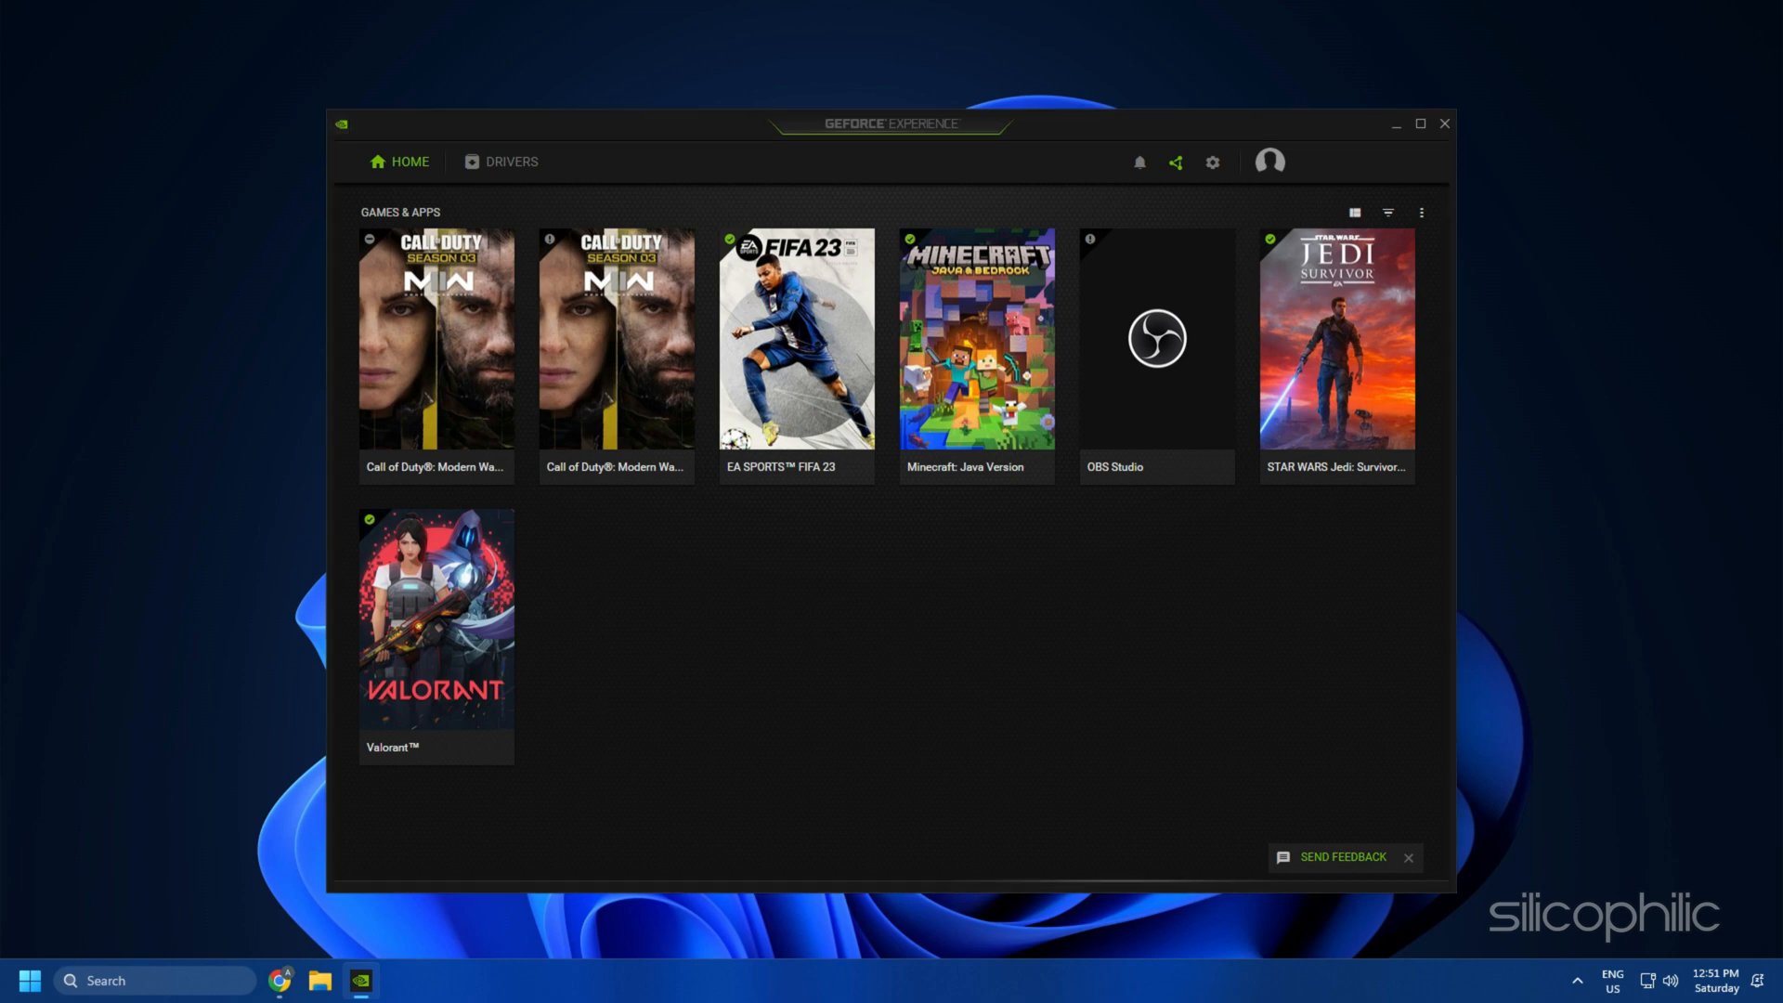
{"action": "left_click", "coordinate": [511, 162]}
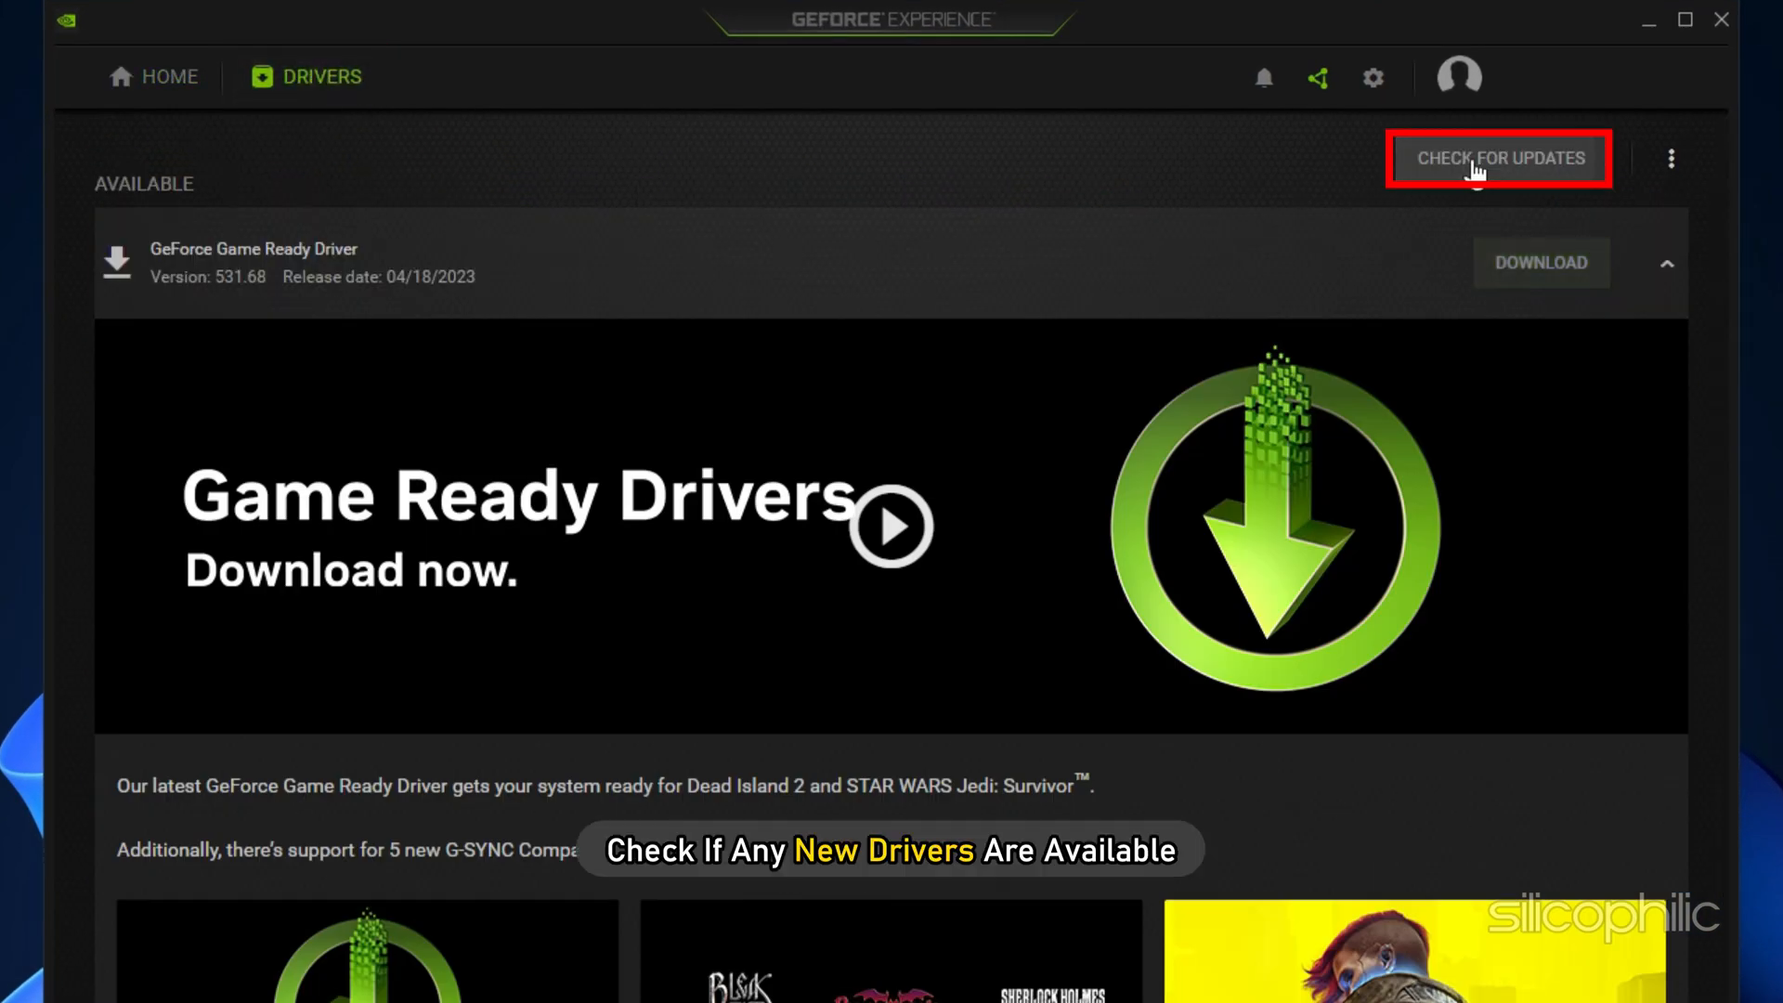
{"action": "left_click", "coordinate": [1499, 158]}
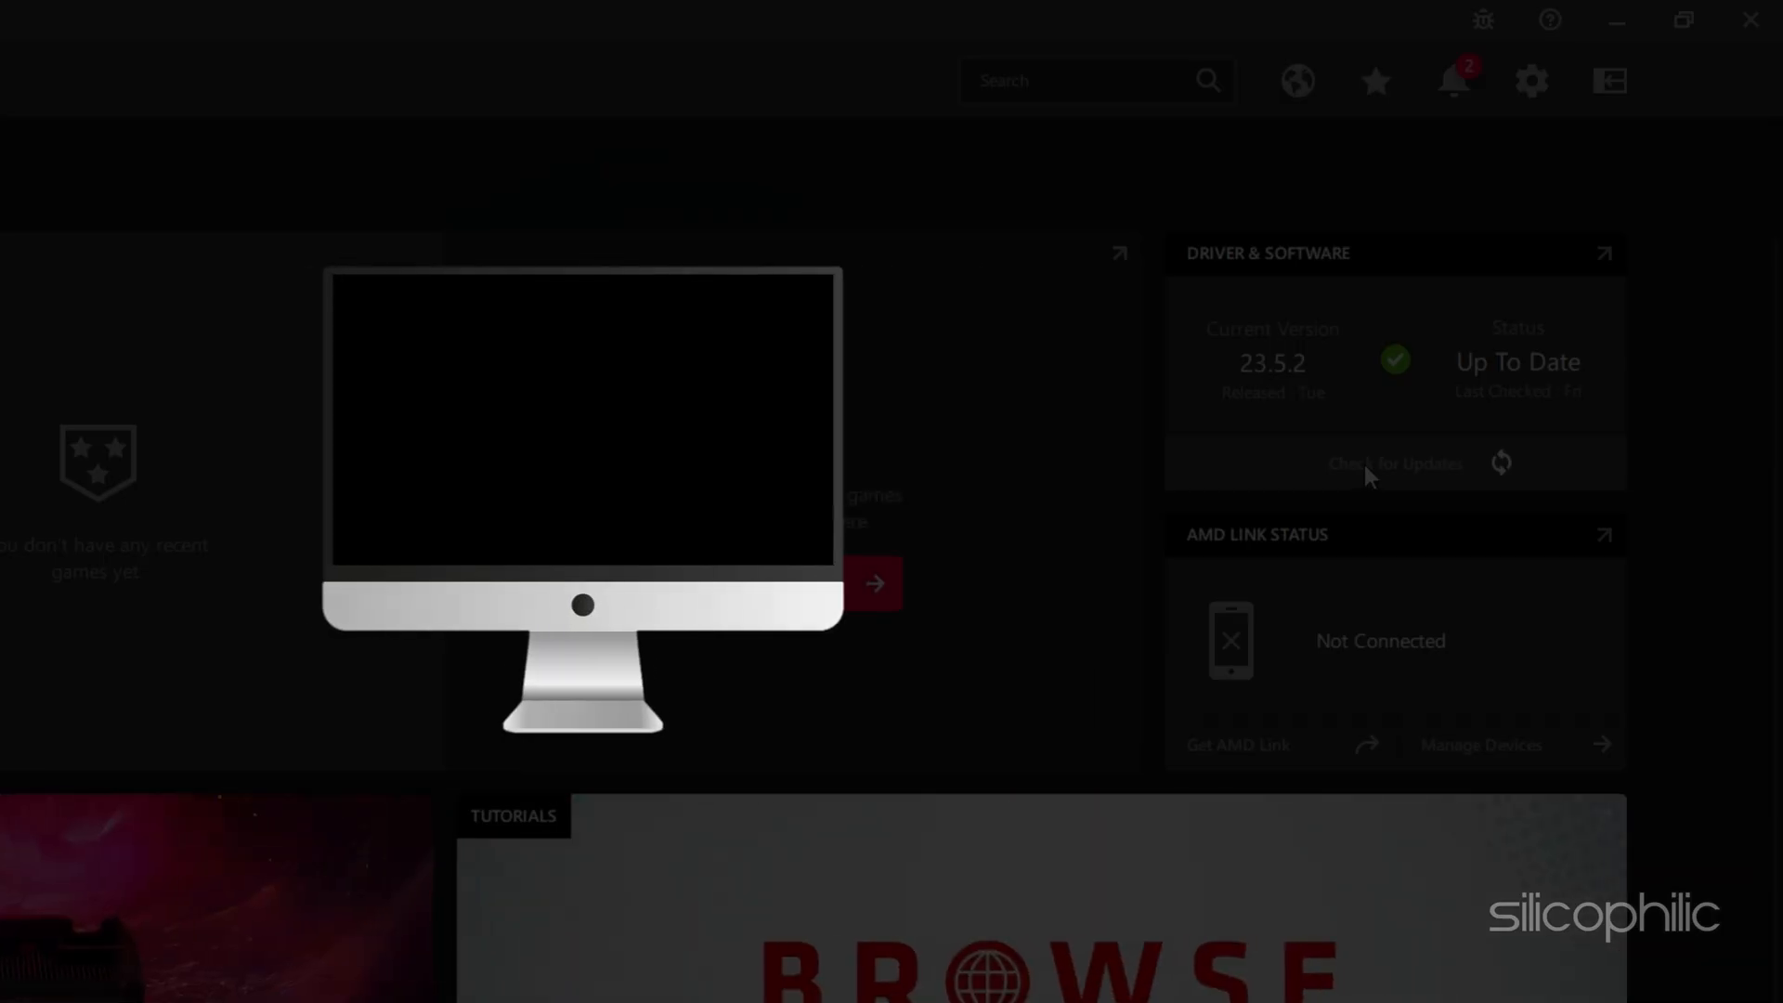
Check for Radeon driver updates, confirming version 23.5.2 is current
{"action": "left_click", "coordinate": [1750, 19]}
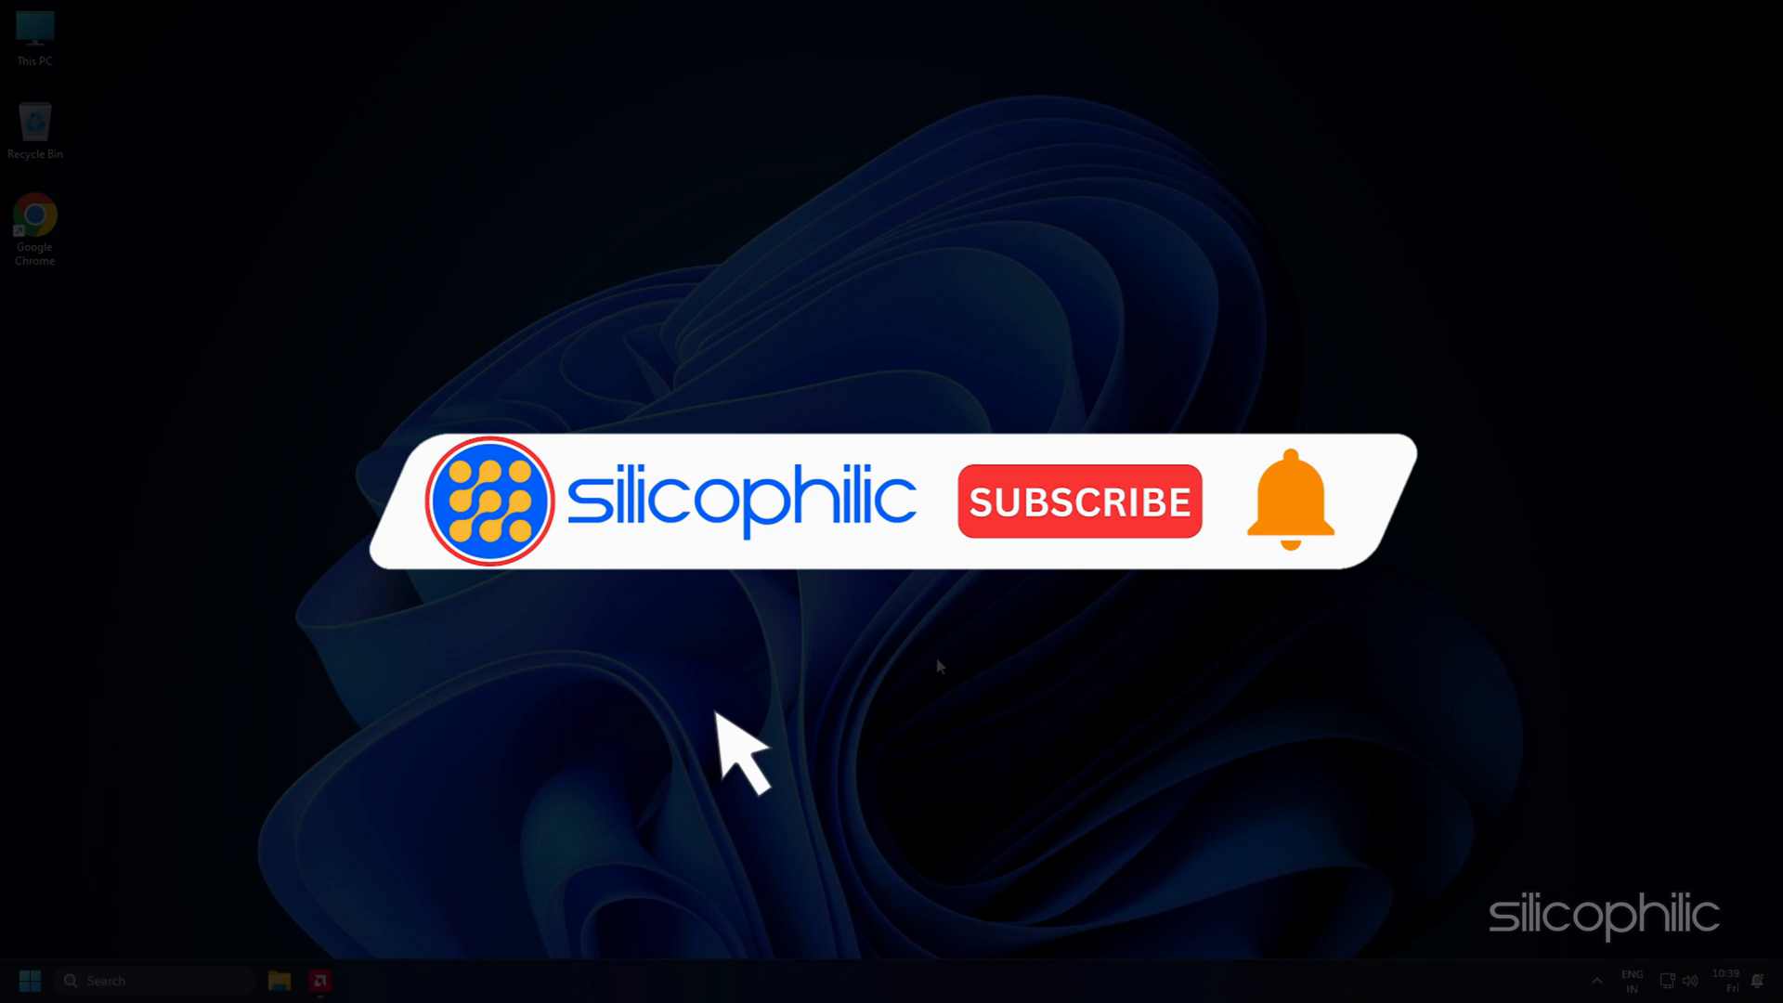
{"action": "left_click", "coordinate": [1078, 500]}
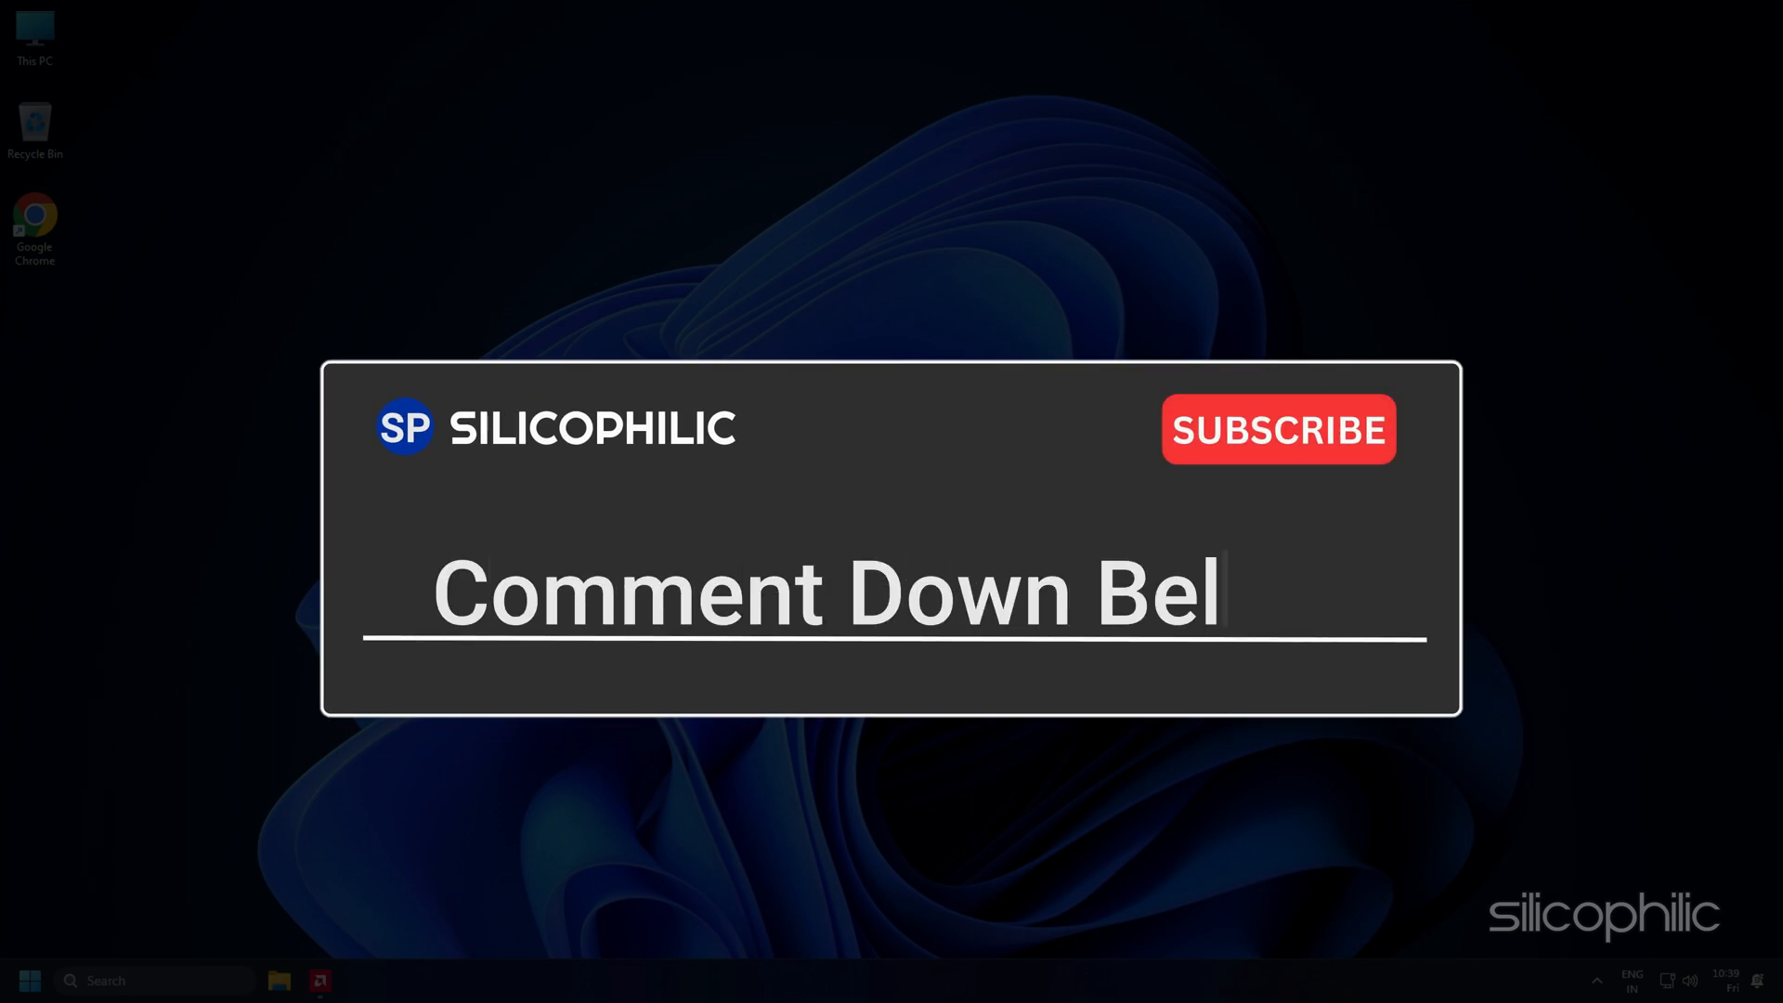
{"action": "type", "text": "o"}
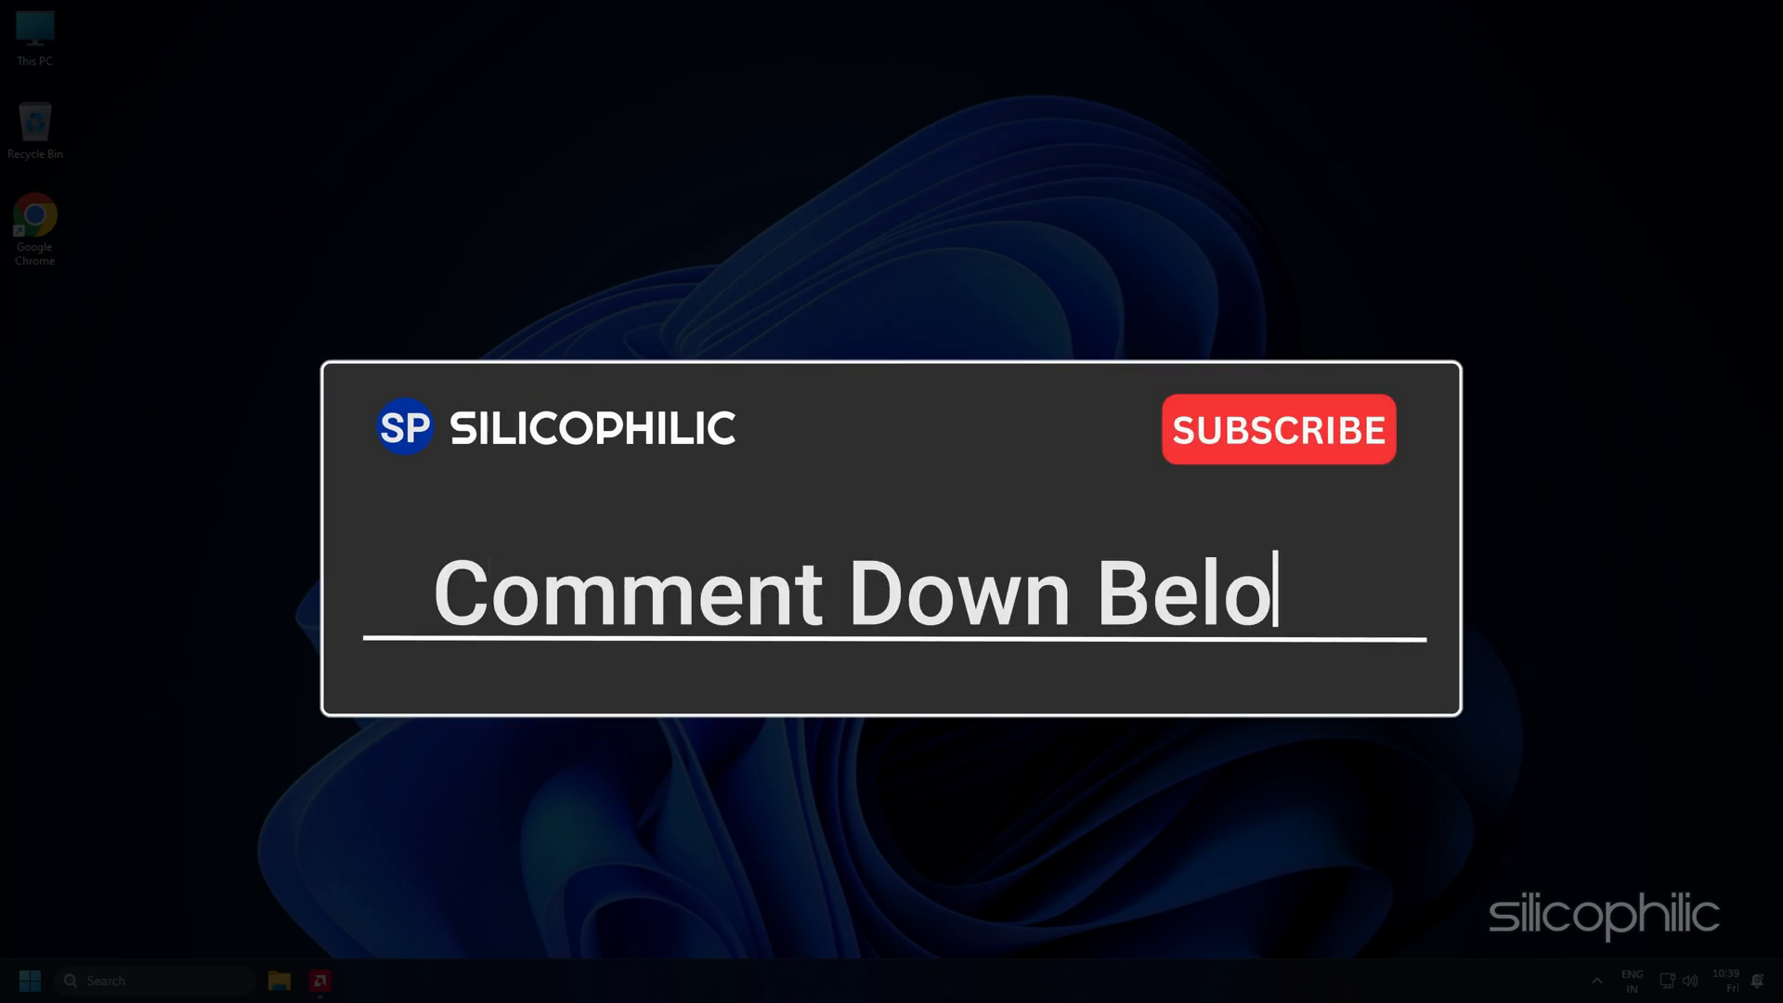